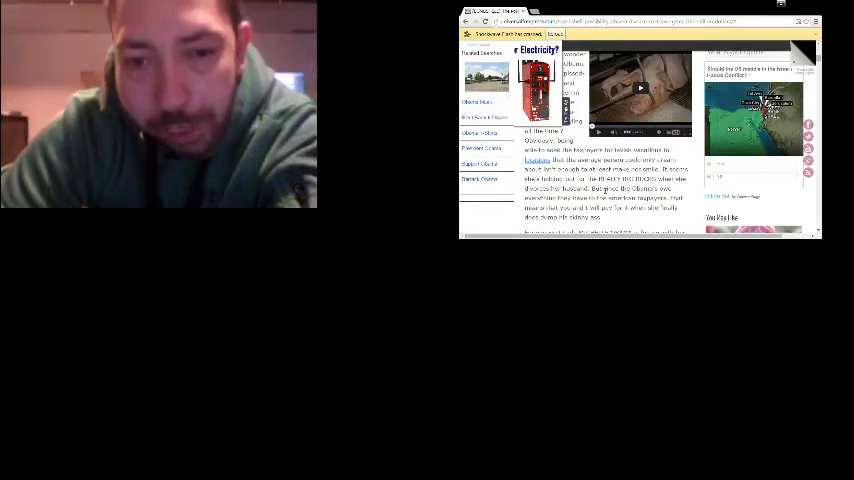
pyautogui.scroll(-3)
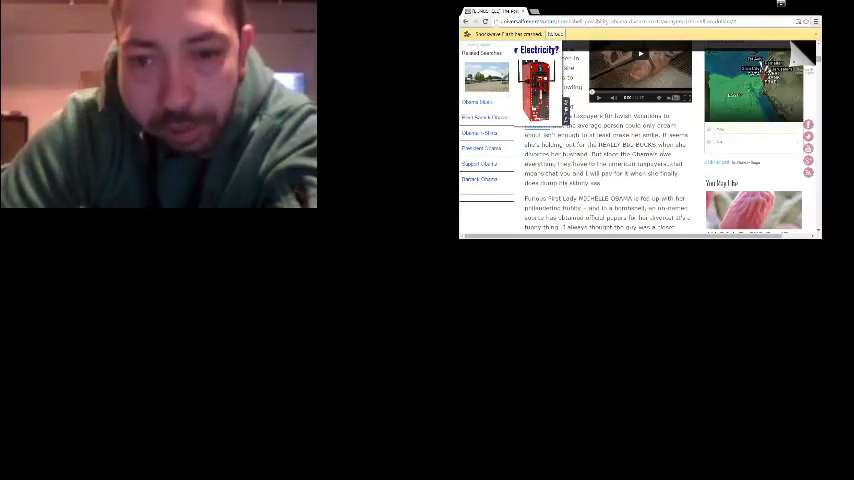
pyautogui.scroll(-3)
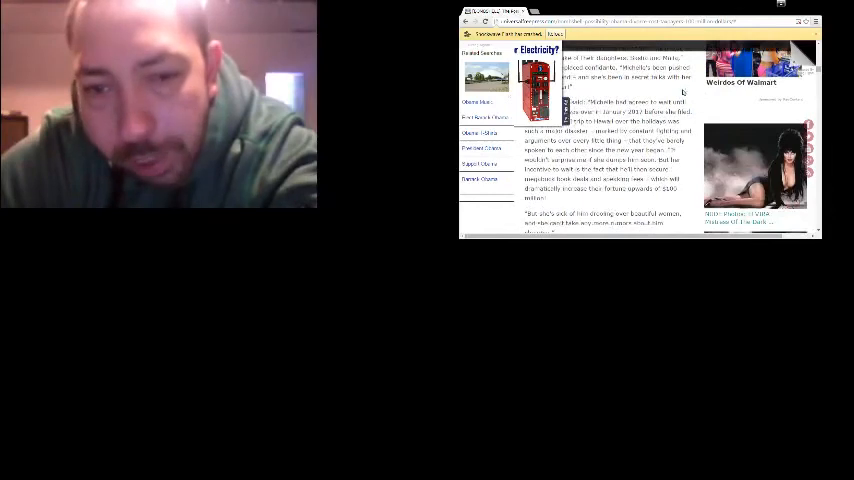
pyautogui.scroll(-3)
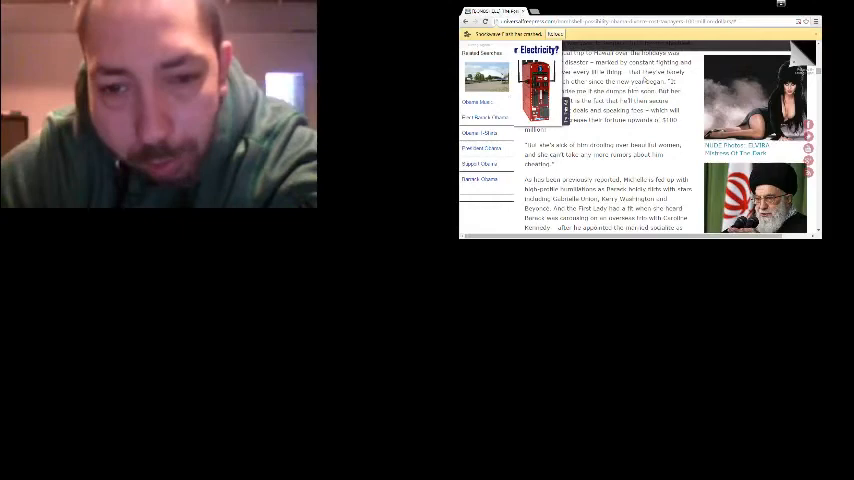
pyautogui.scroll(-3)
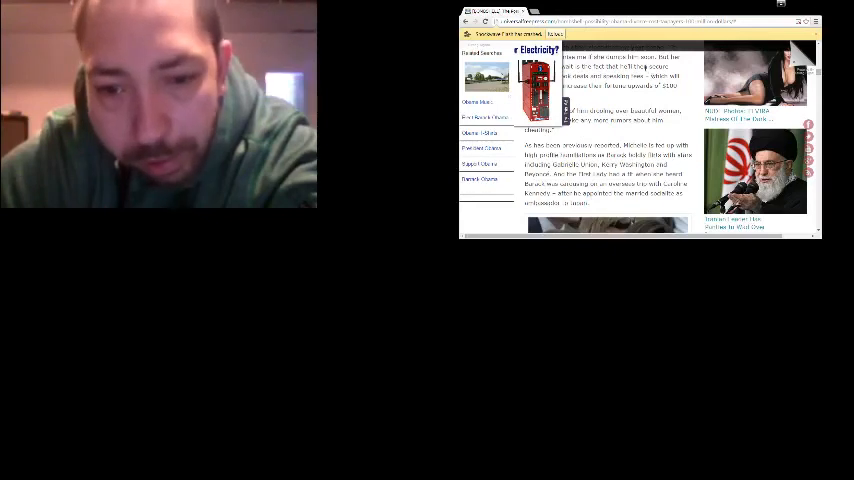
pyautogui.scroll(-3)
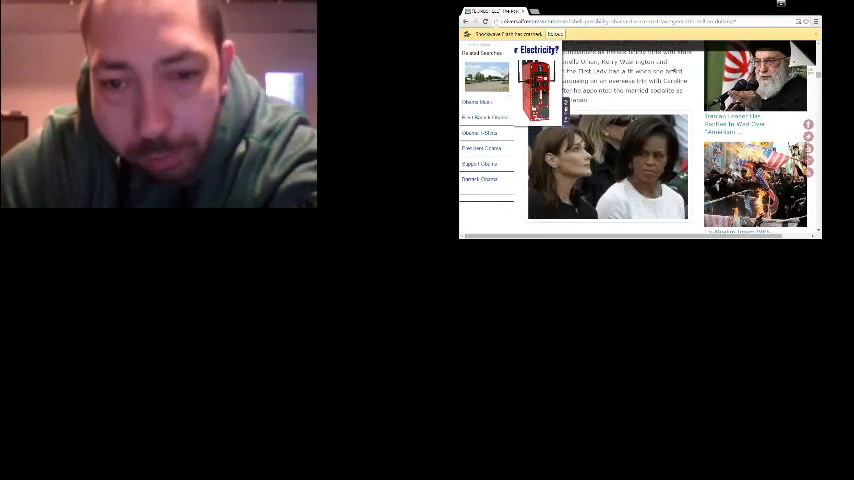
pyautogui.scroll(-3)
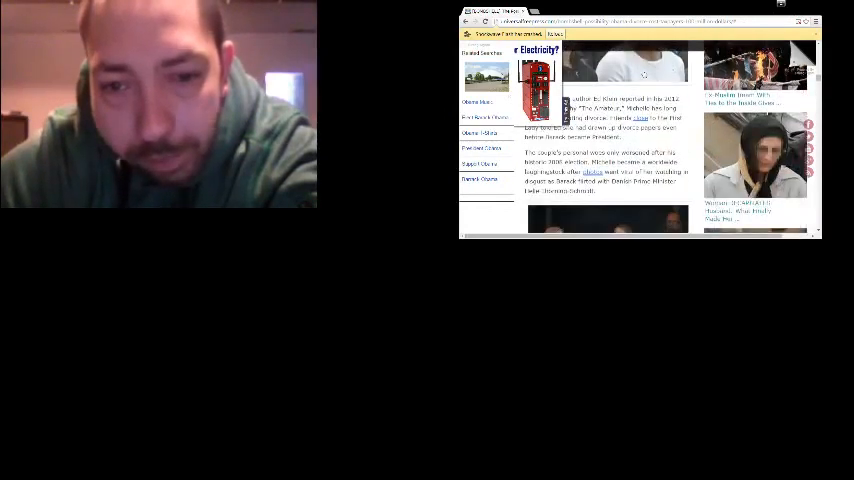